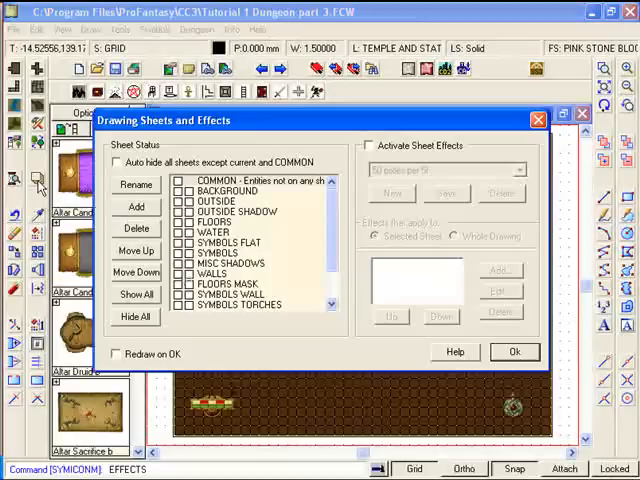
Close the Drawing Sheets and Effects dialog and return to the dungeon map
click(372, 144)
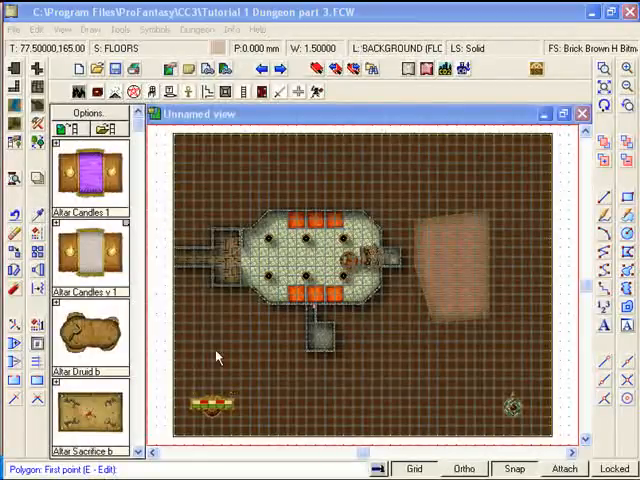
mouse_move(488, 196)
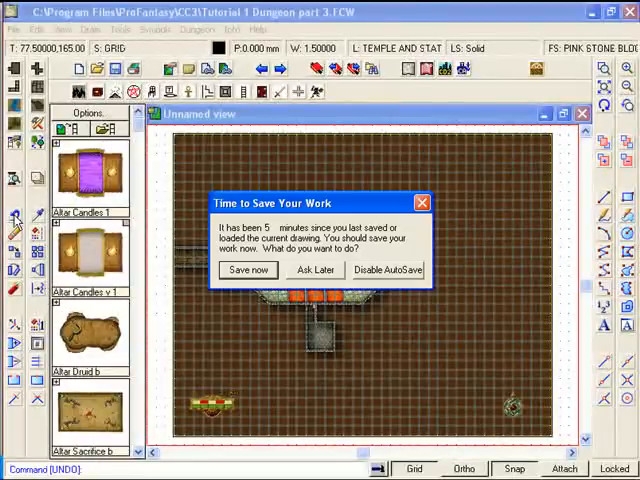
Dismiss the 'Time to Save Your Work' reminder before choosing a layer
click(314, 270)
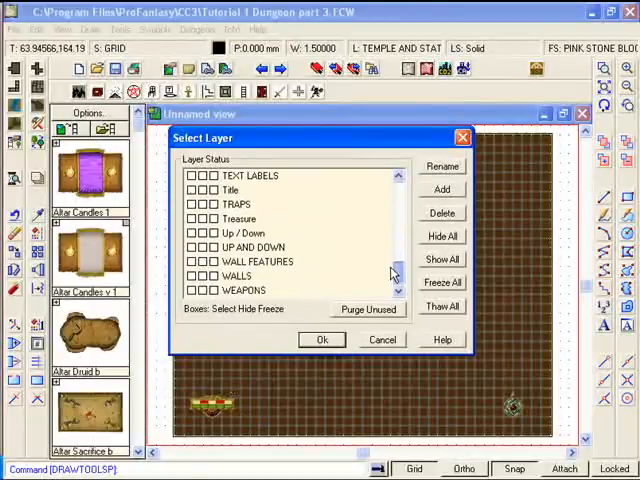
Make WALLS the current layer, freeze all other layers, and confirm
click(236, 276)
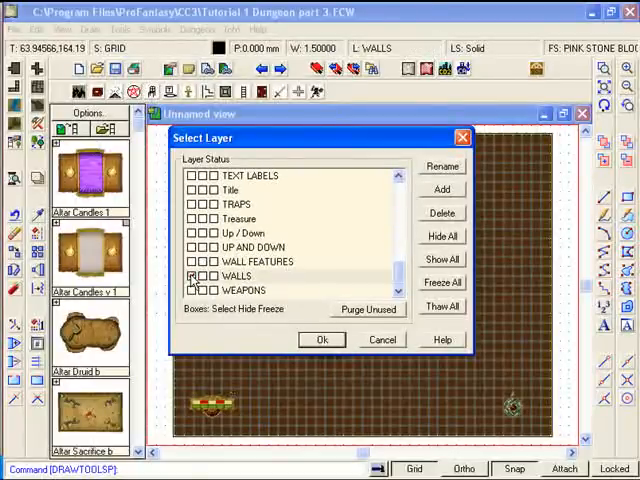
click(192, 276)
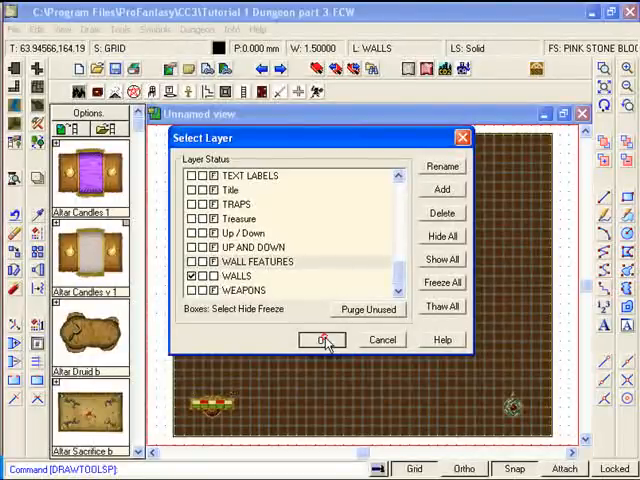
click(322, 340)
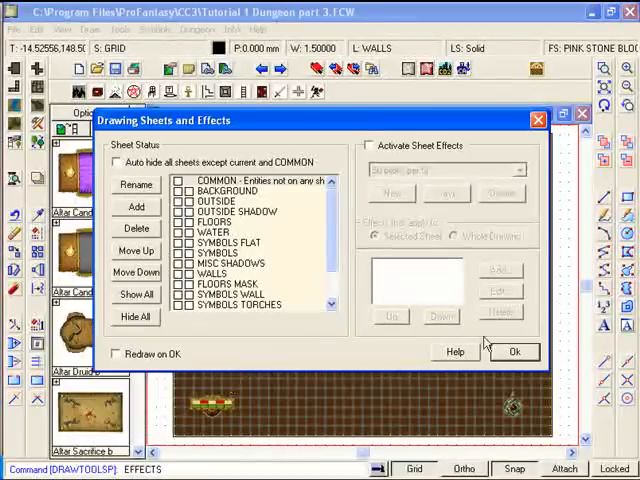
Set WALLS as the current drawing sheet and confirm, returning to the map
click(514, 352)
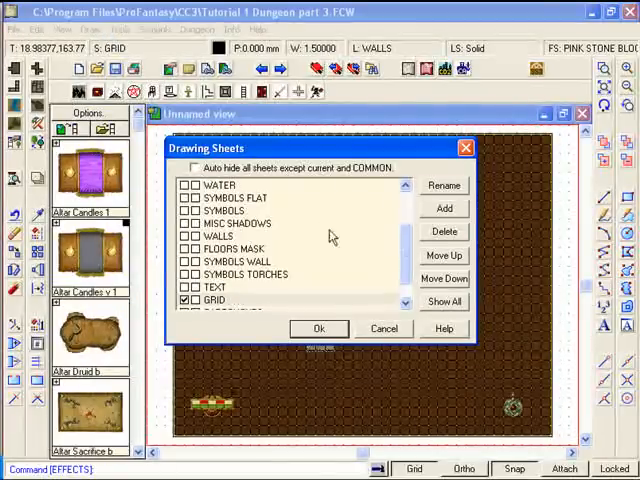
click(188, 234)
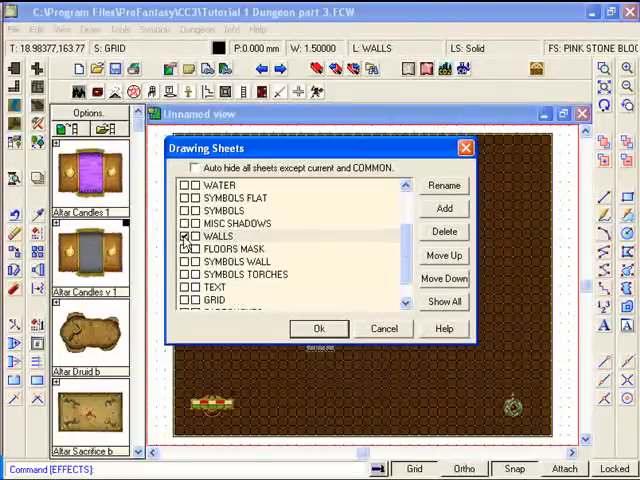
click(186, 236)
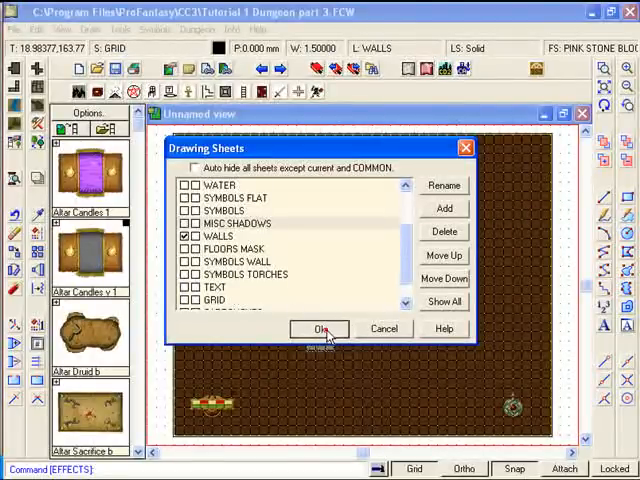
click(320, 328)
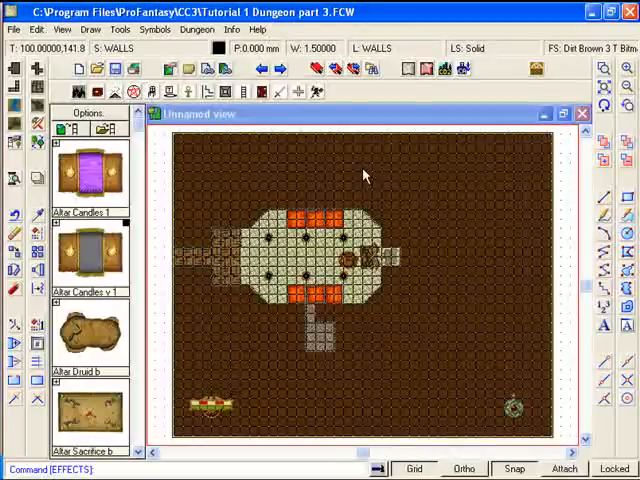
mouse_move(418, 178)
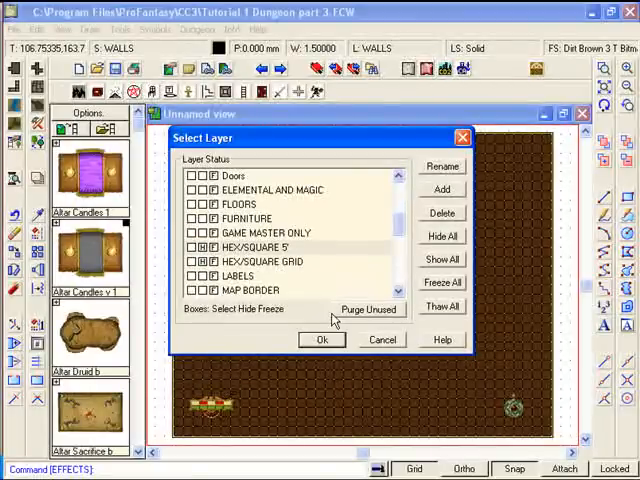
click(320, 340)
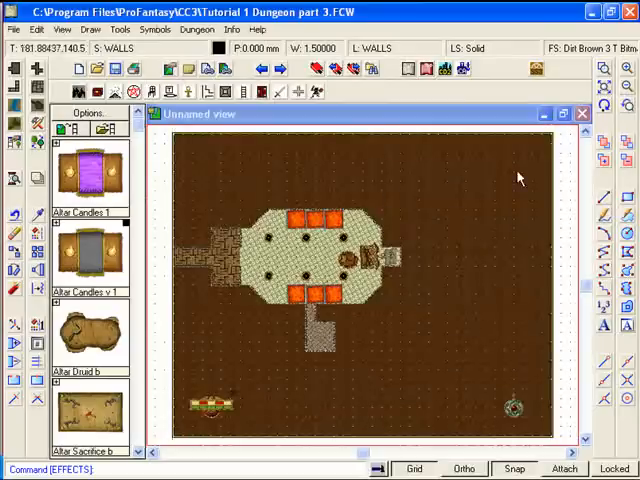
mouse_move(510, 216)
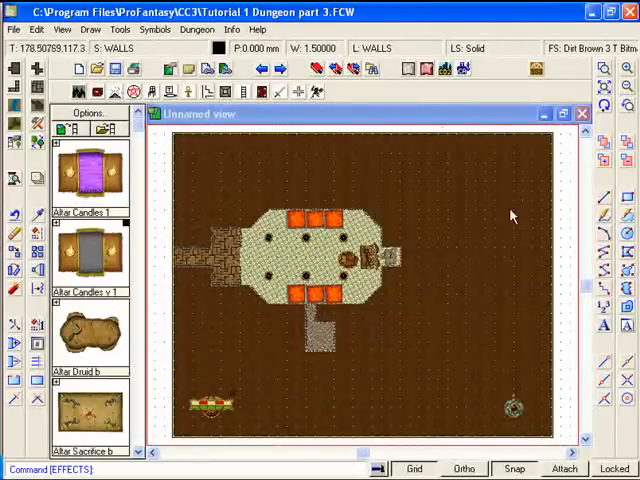
mouse_move(364, 162)
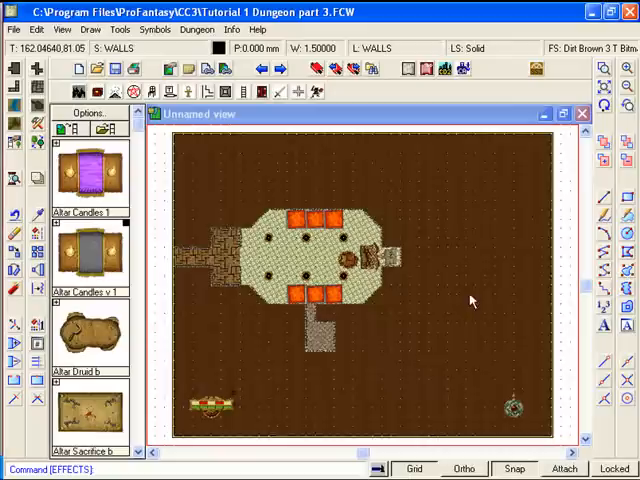
mouse_move(448, 152)
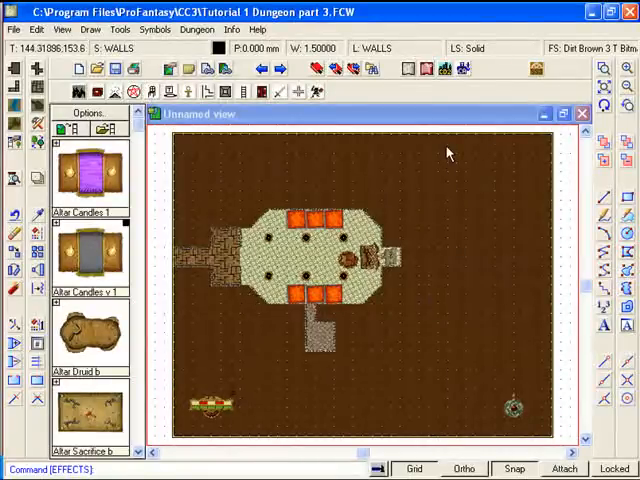